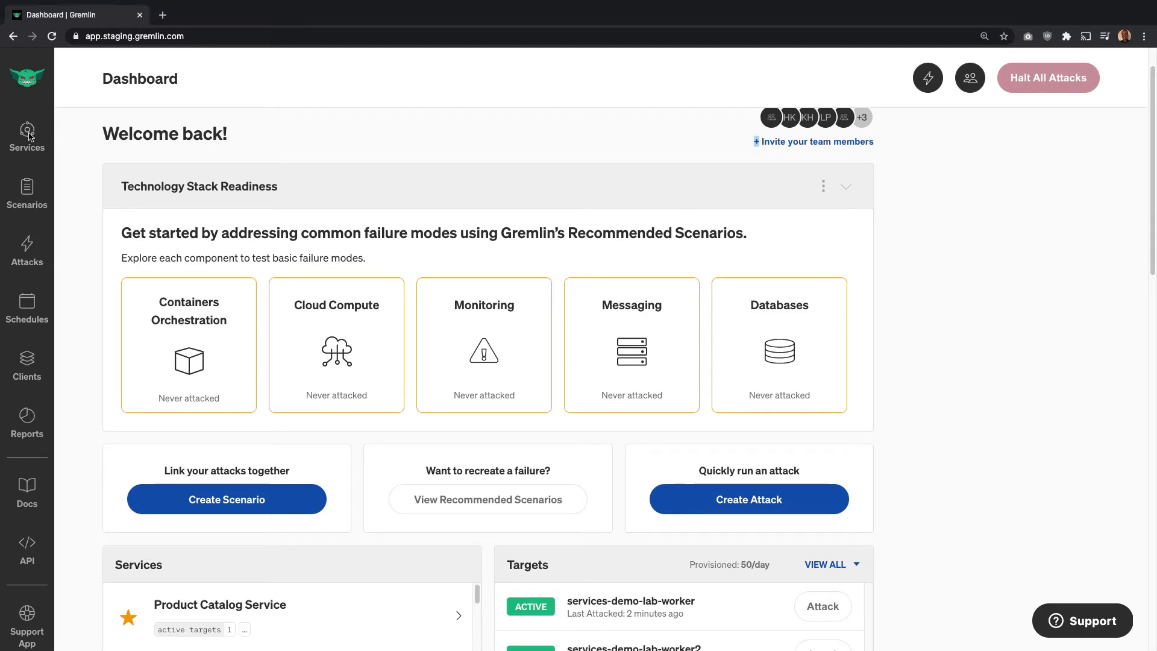
Show the Services overview and scroll the list down to the kubelet service.
{"action": "left_click", "coordinate": [26, 136]}
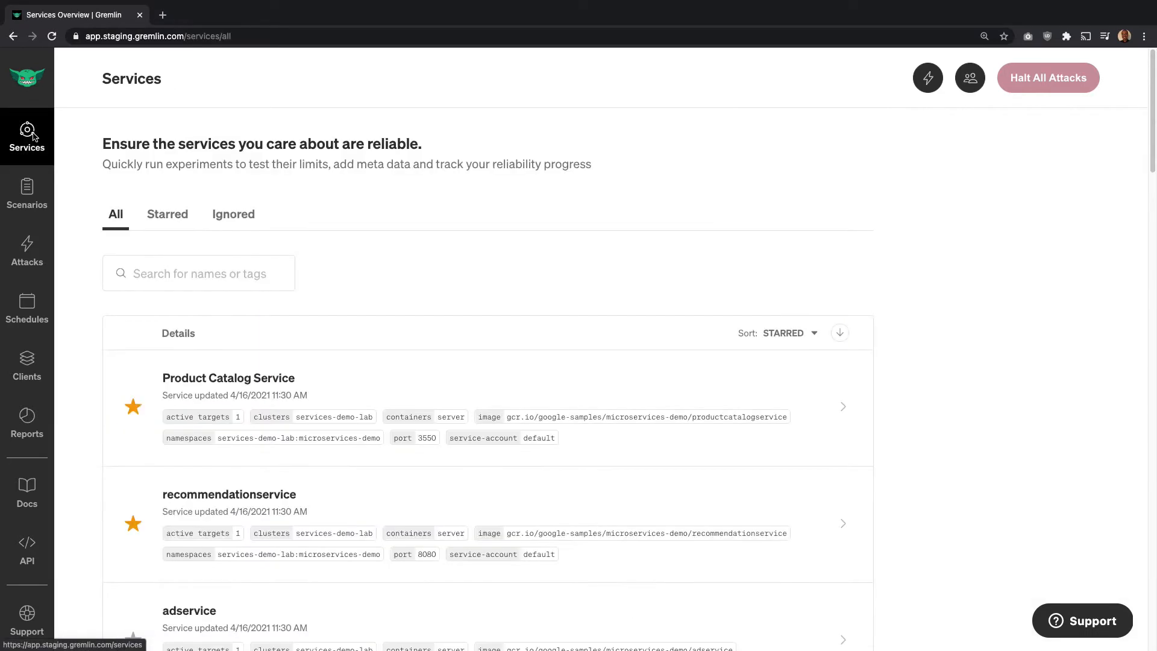
{"action": "scroll", "scroll_direction": "down", "scroll_amount": 3}
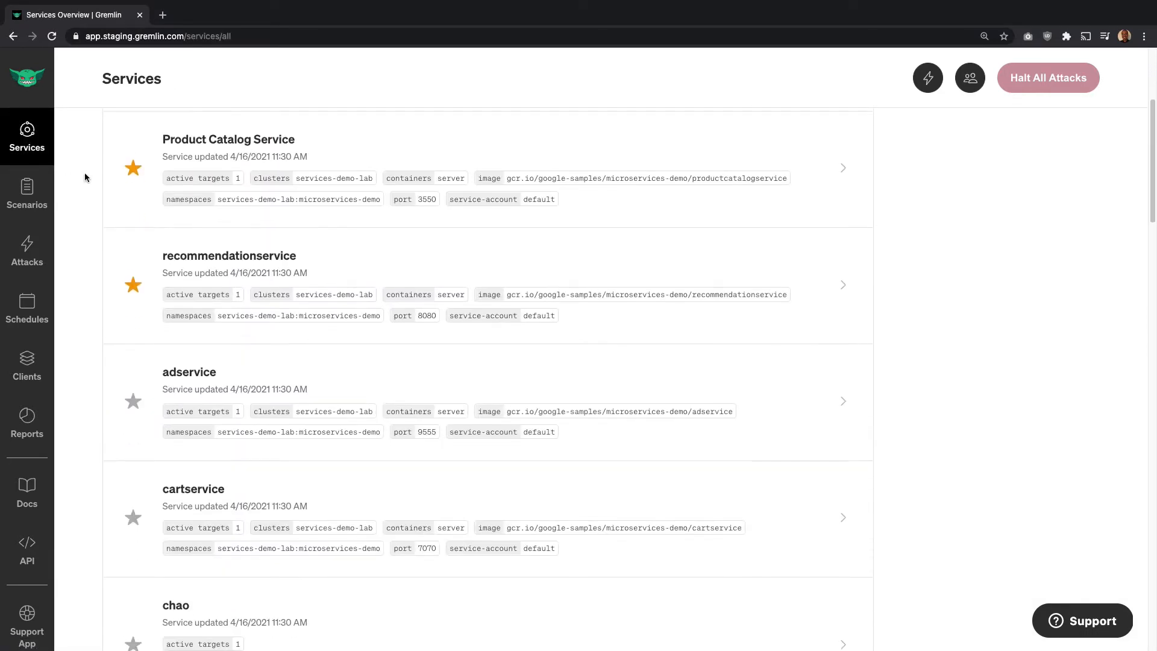
{"action": "scroll", "scroll_direction": "down", "scroll_amount": 3}
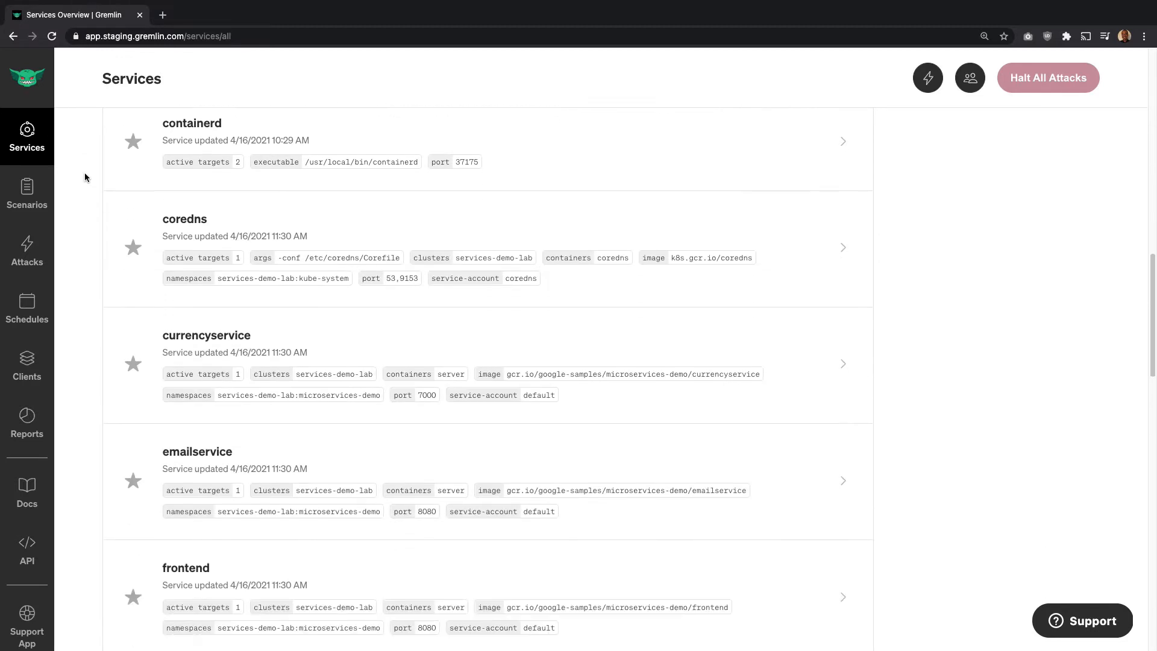
{"action": "scroll", "scroll_direction": "down", "scroll_amount": 3}
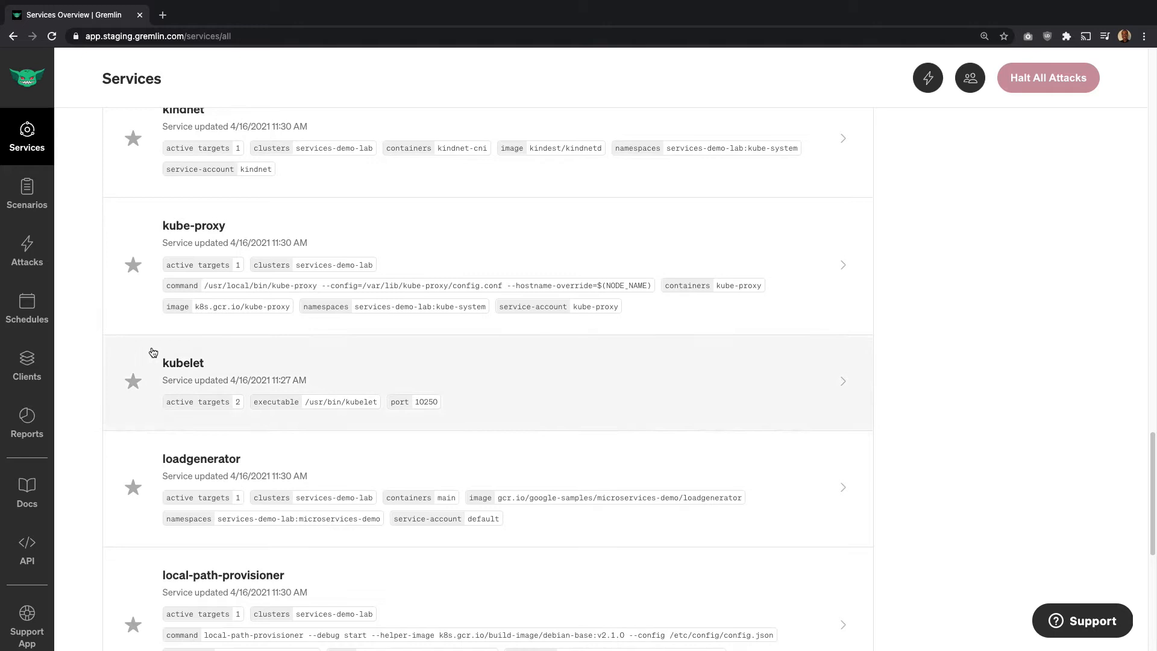
Review the kubelet service's details and host targets, then start Attack Service against it.
{"action": "left_click", "coordinate": [184, 363]}
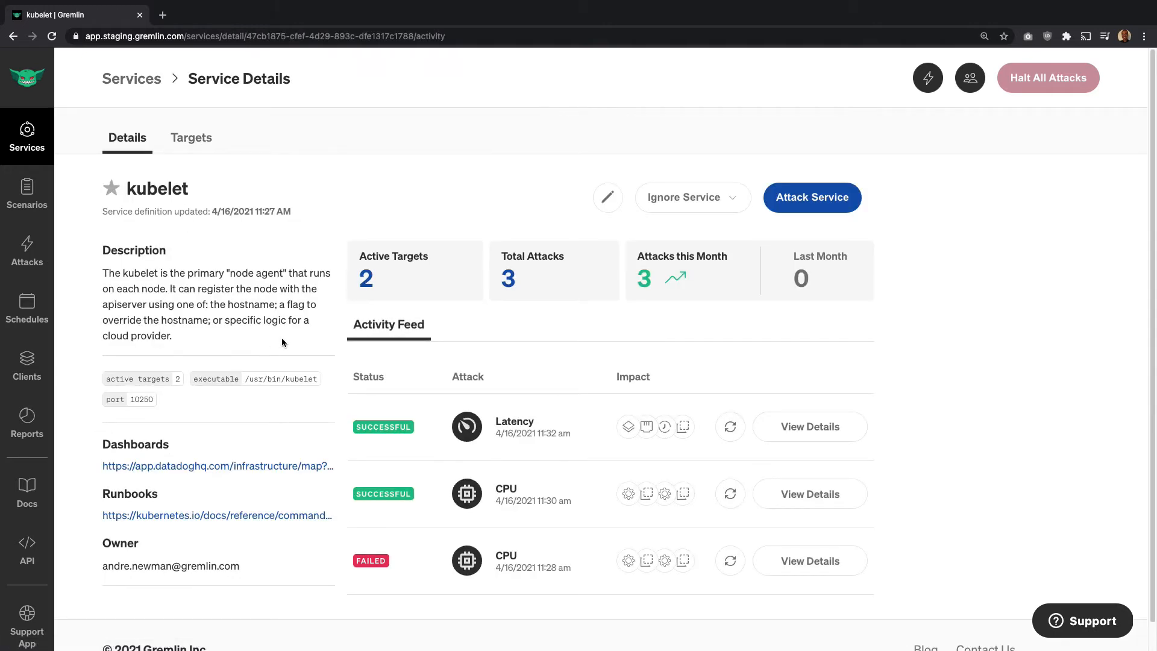
{"action": "mouse_move", "coordinate": [361, 325]}
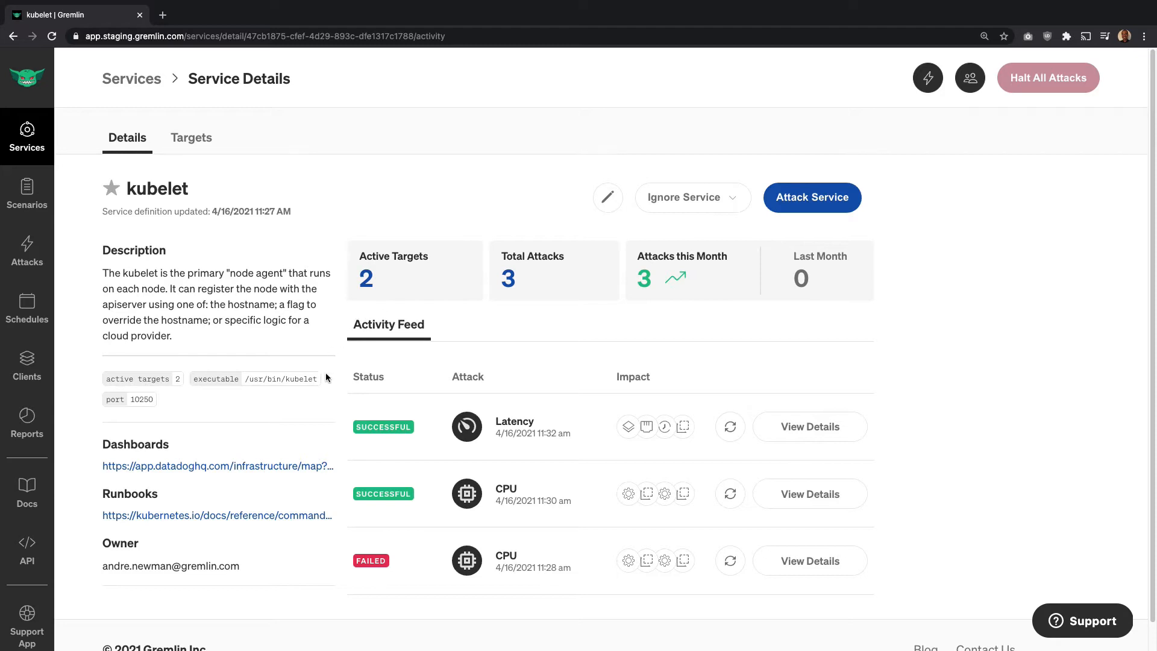
{"action": "mouse_move", "coordinate": [337, 557]}
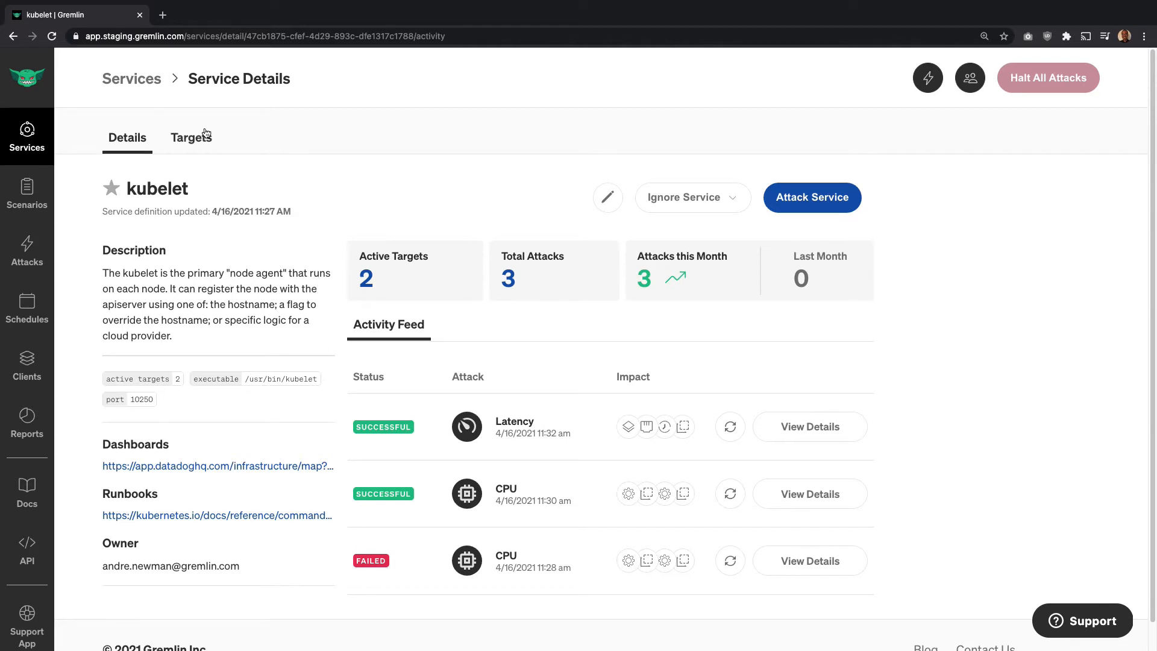
{"action": "left_click", "coordinate": [191, 138]}
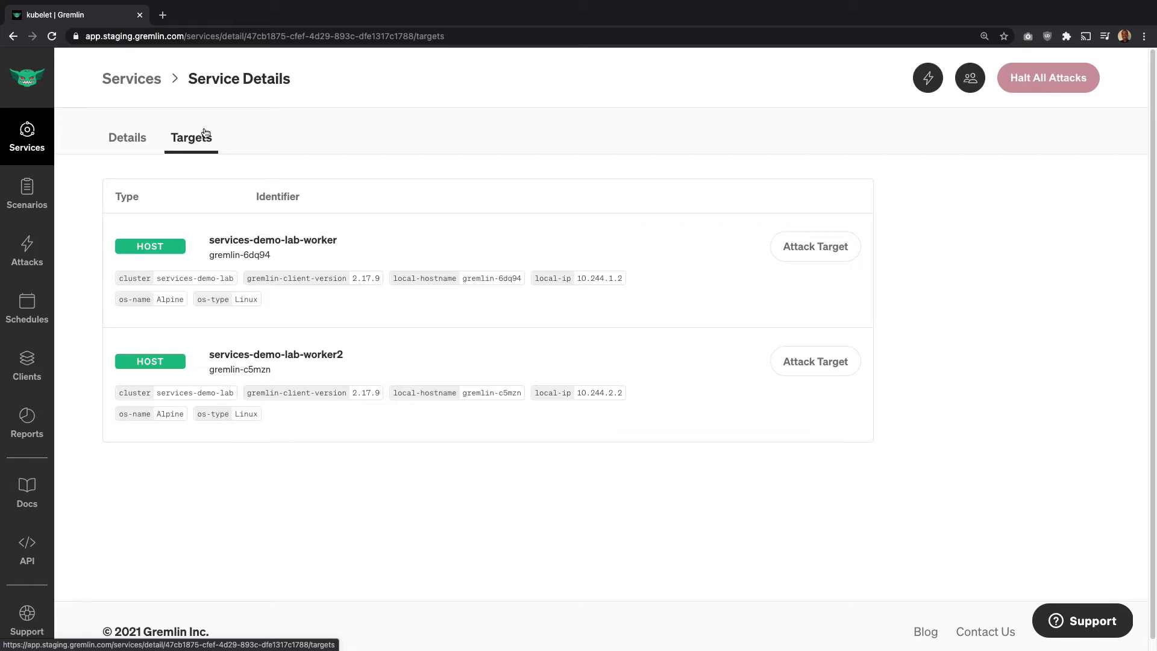
{"action": "left_click", "coordinate": [126, 138]}
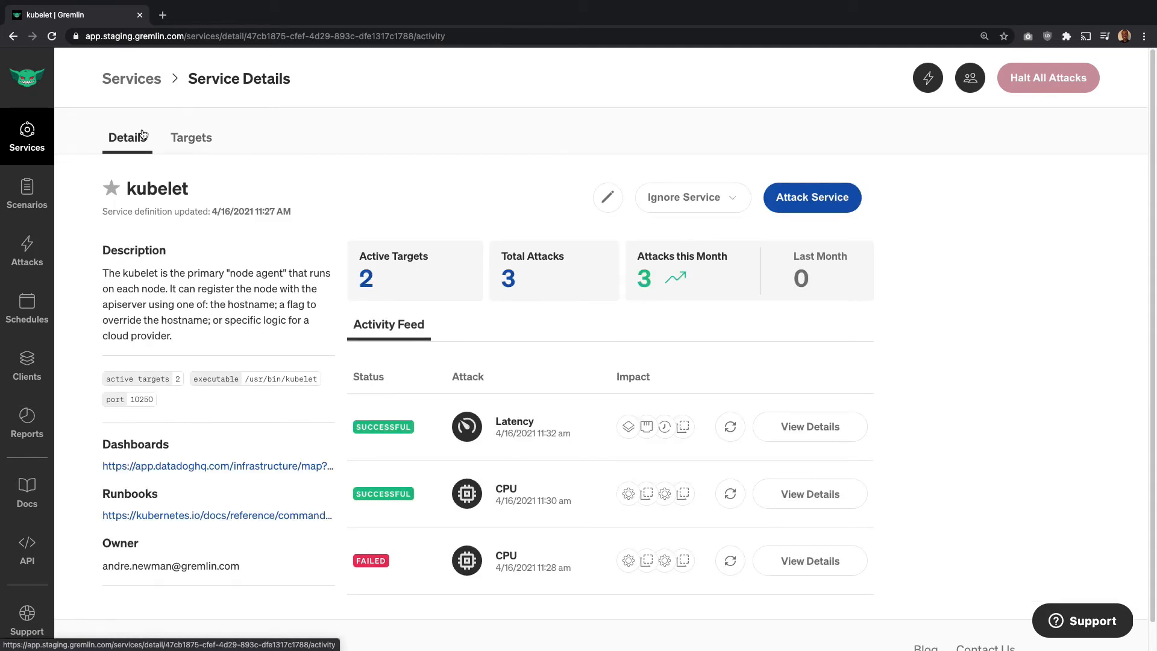
{"action": "left_click", "coordinate": [810, 196]}
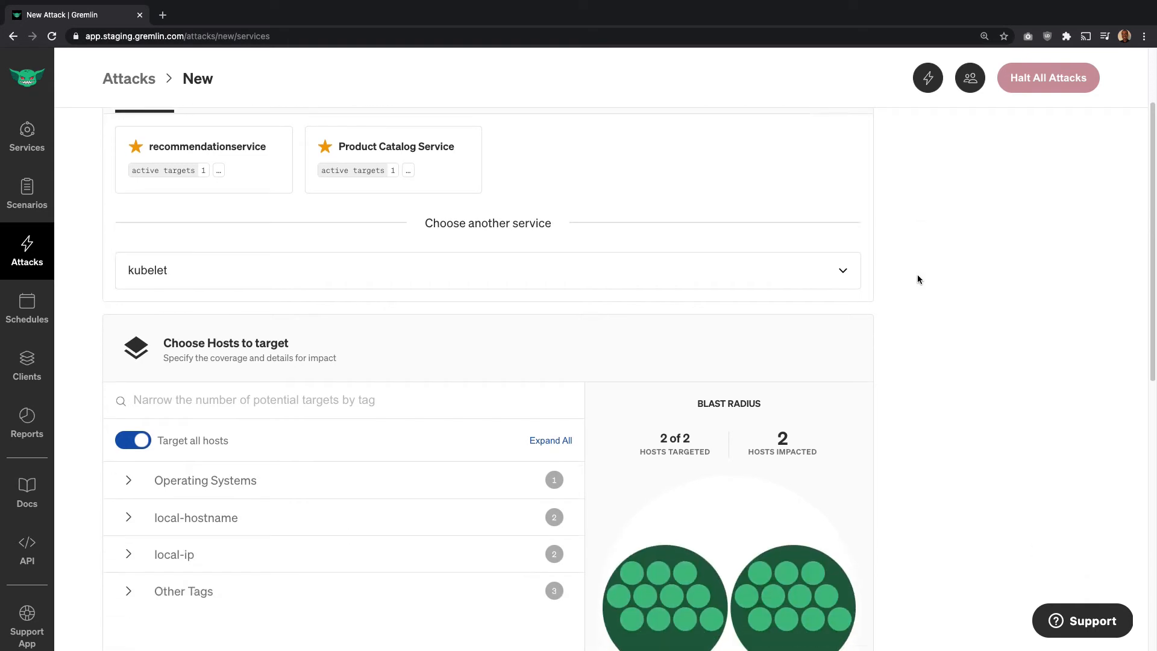
Keep kubelet with Target all hosts as the blast radius and move on to Choose a Gremlin.
{"action": "scroll", "scroll_direction": "down", "scroll_amount": 3}
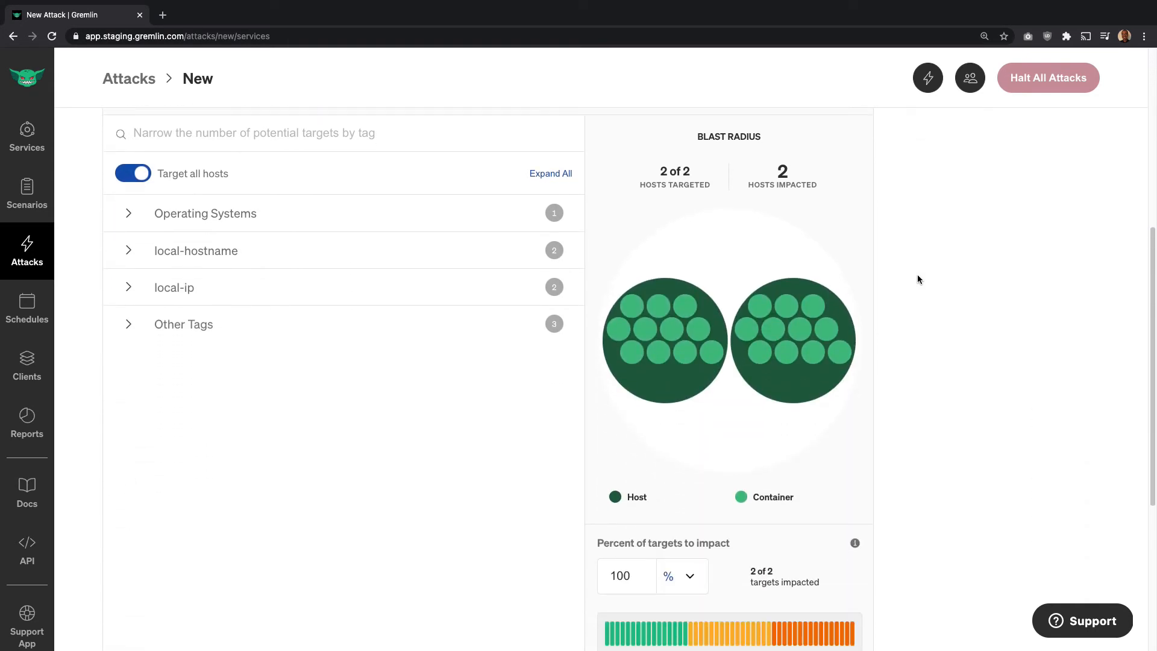
{"action": "scroll", "scroll_direction": "down", "scroll_amount": 3}
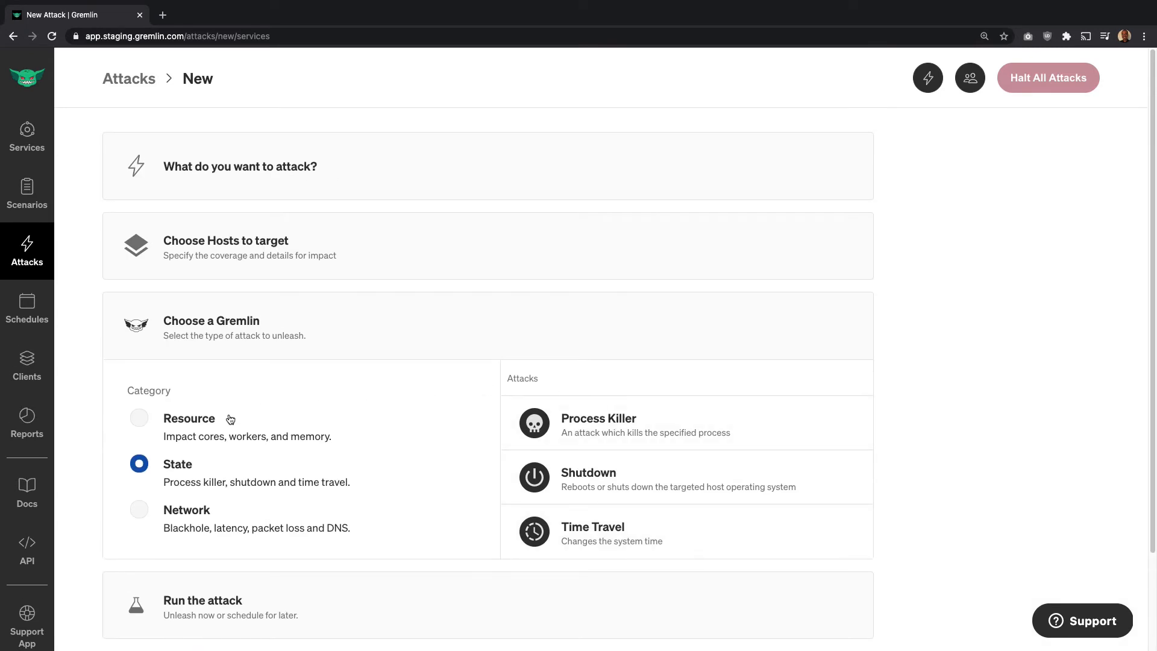
Pick the Resource category's CPU attack at 100 percent capacity and Unleash Gremlin.
{"action": "left_click", "coordinate": [139, 418]}
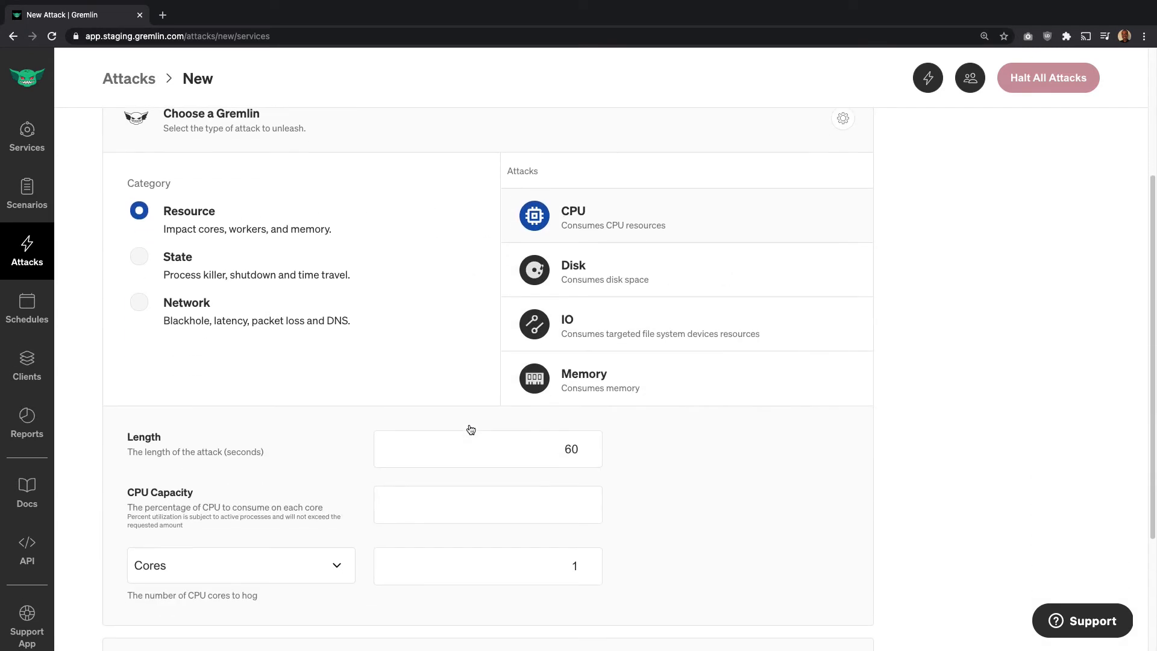
{"action": "left_click", "coordinate": [487, 446]}
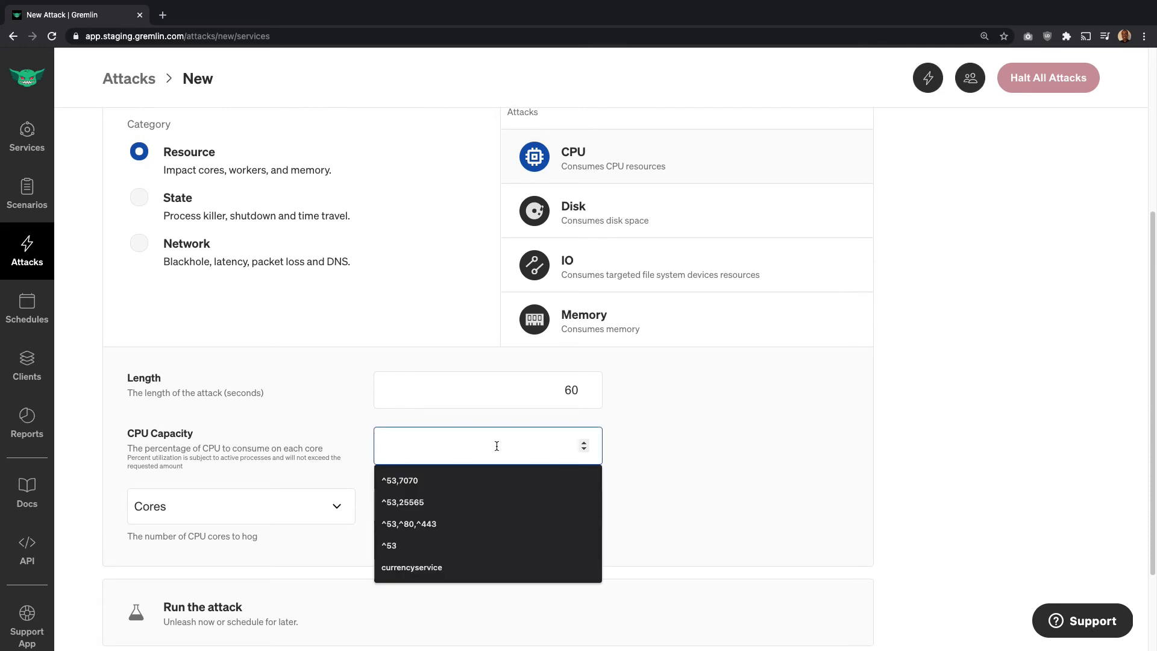
{"action": "type", "text": "100"}
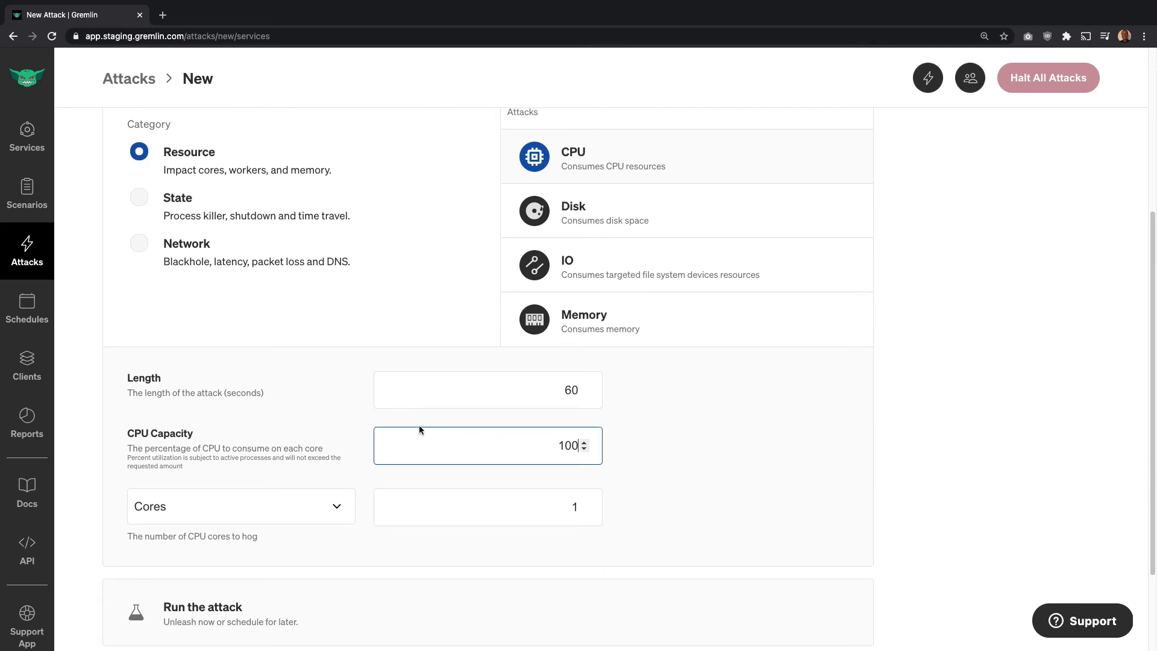
{"action": "scroll", "scroll_direction": "down", "scroll_amount": 3}
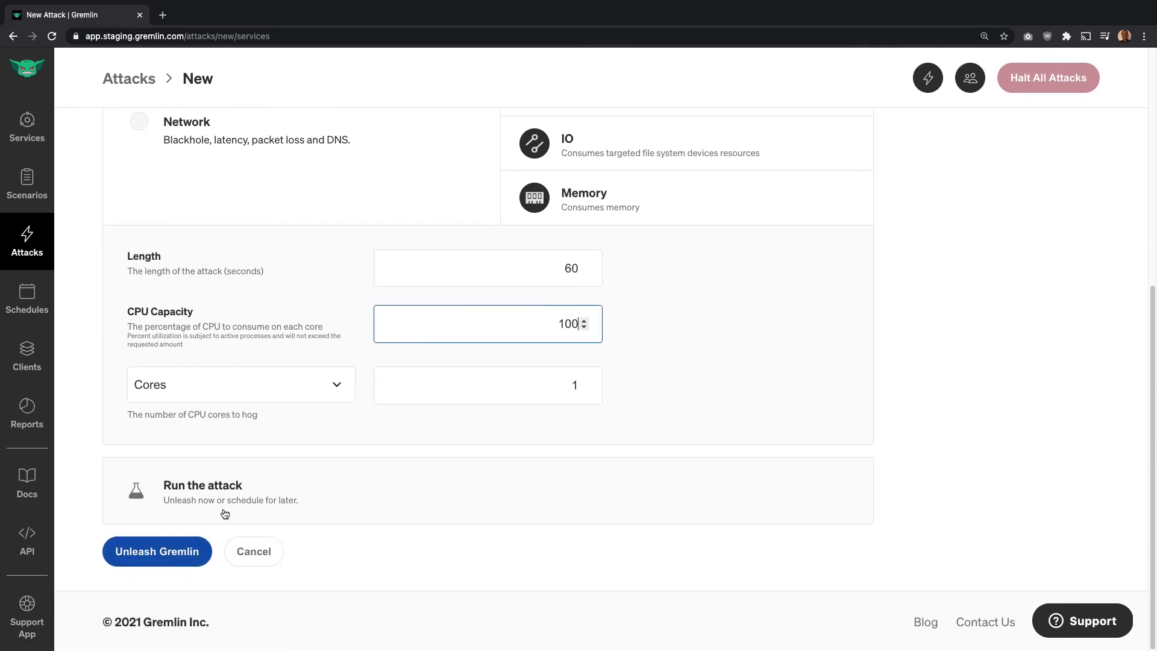
{"action": "left_click", "coordinate": [157, 550]}
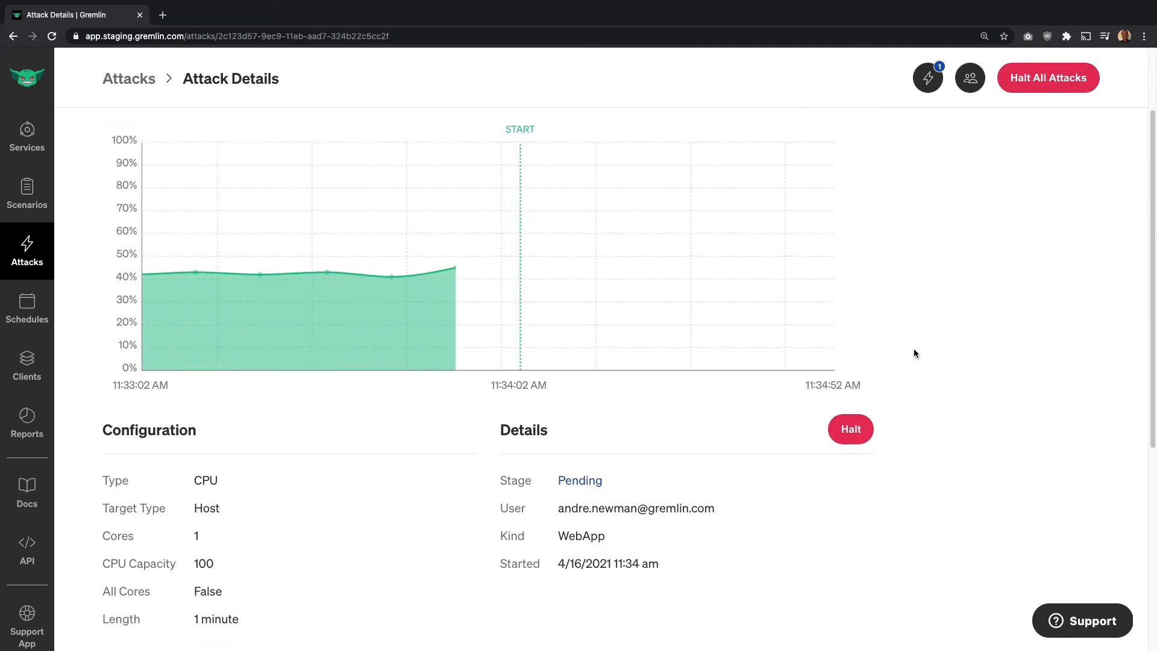
Scroll the Attack Details page to the Executions list for the two worker hosts.
{"action": "scroll", "scroll_direction": "down", "scroll_amount": 3}
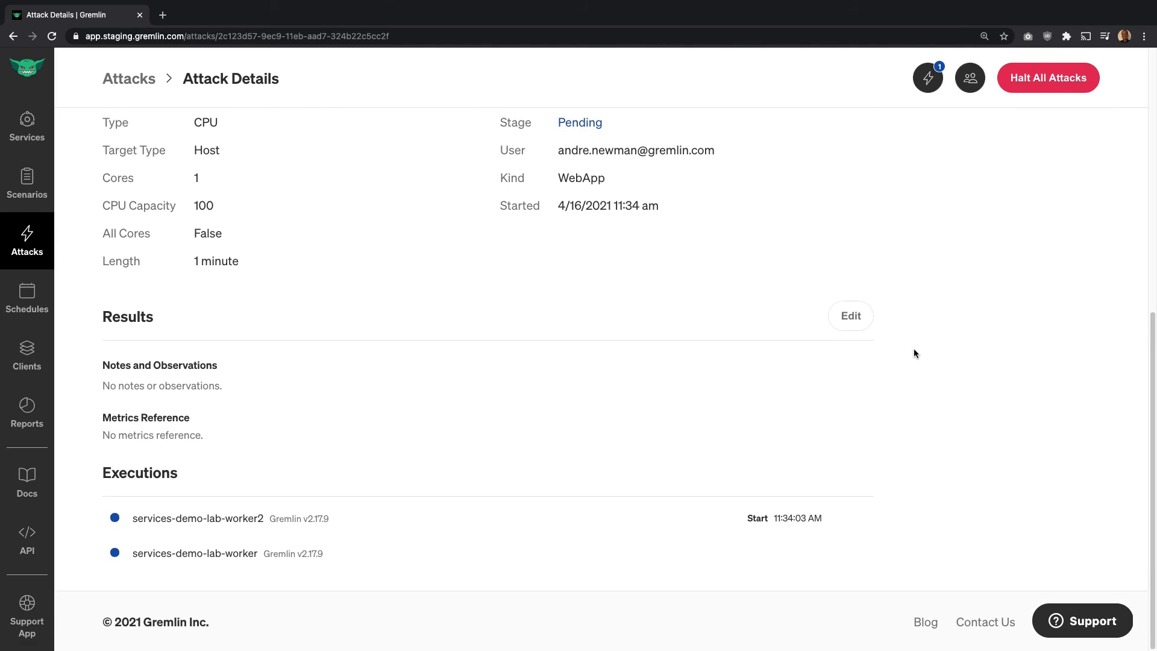